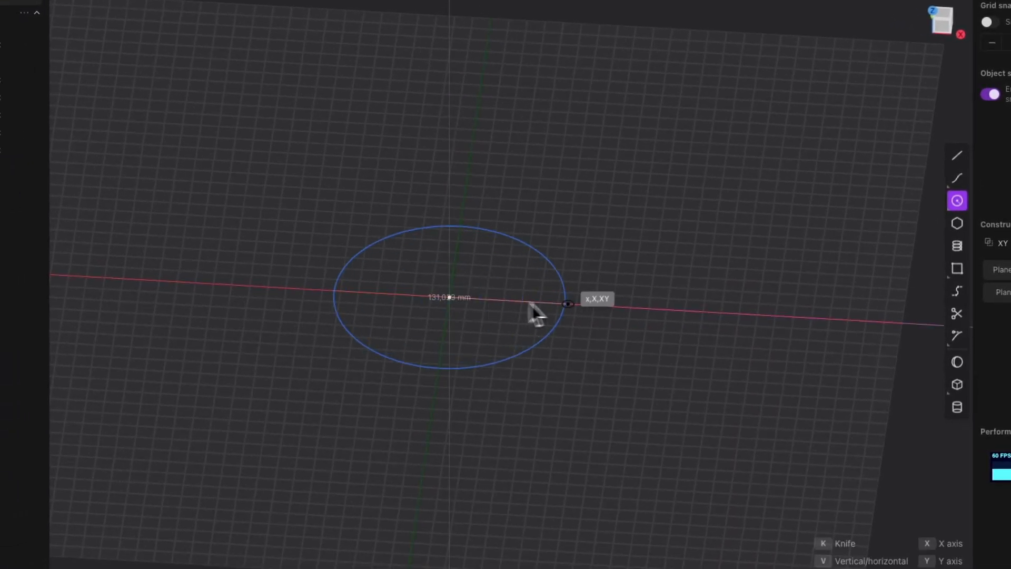
Drag out the large disc circle centred on the origin and view it from the top
{"action": "left_click_drag", "start_coordinate": [567, 303], "coordinate": [603, 306]}
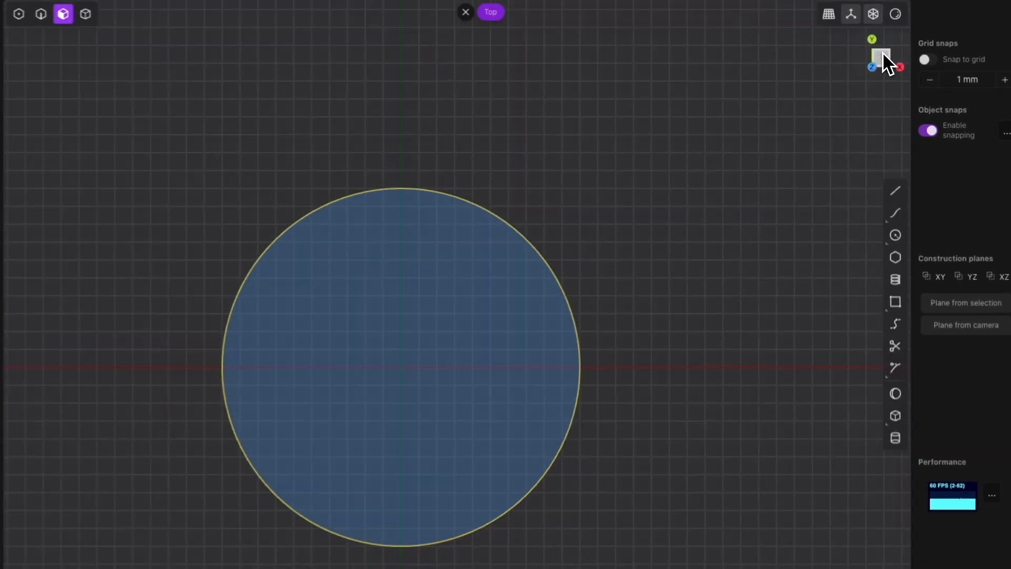
{"action": "mouse_move", "coordinate": [896, 237]}
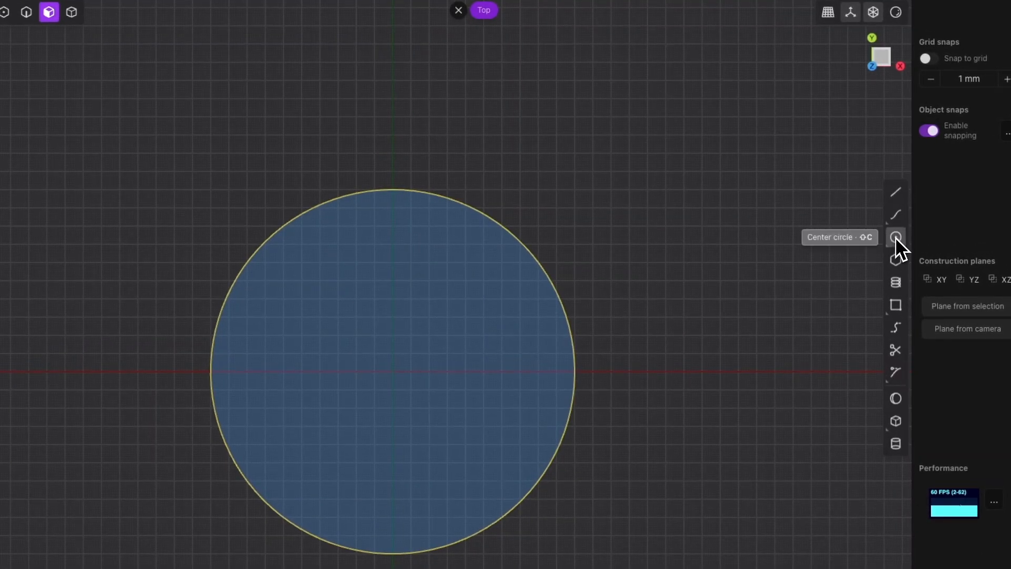
Draw a 7.5 mm circle at the origin and paste a copy 70 mm along X
{"action": "left_click", "coordinate": [895, 237]}
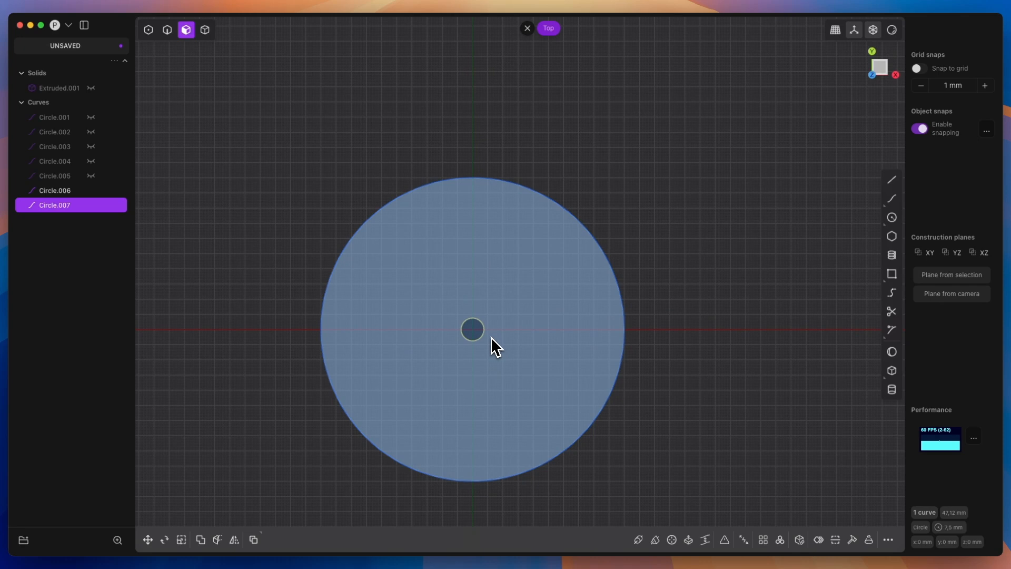
{"action": "left_click", "coordinate": [147, 539]}
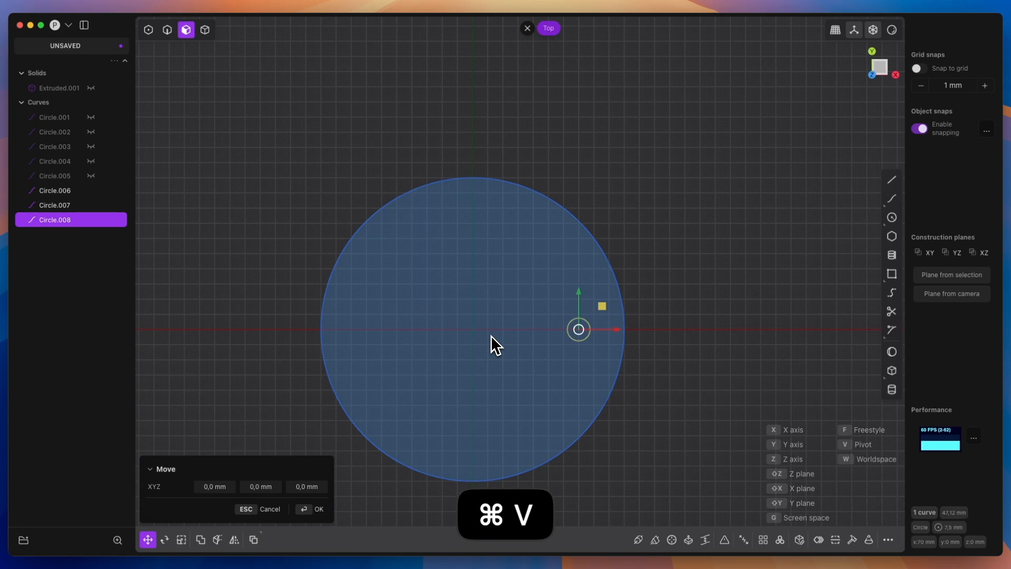
{"action": "key", "text": "Return"}
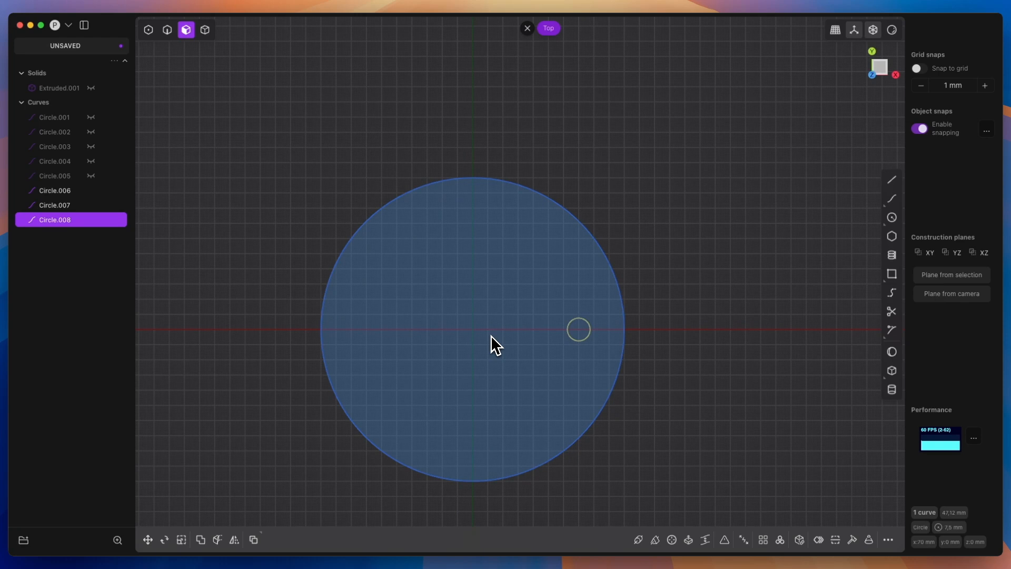
Rotate a copy of the small circle 60° about the disc centre
{"action": "key", "text": "r"}
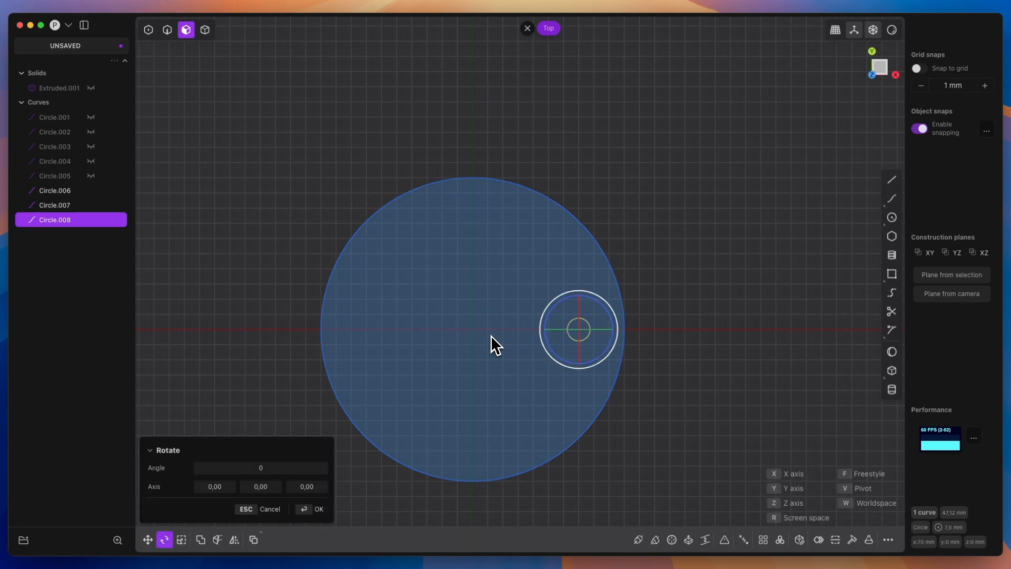
{"action": "mouse_move", "coordinate": [853, 505]}
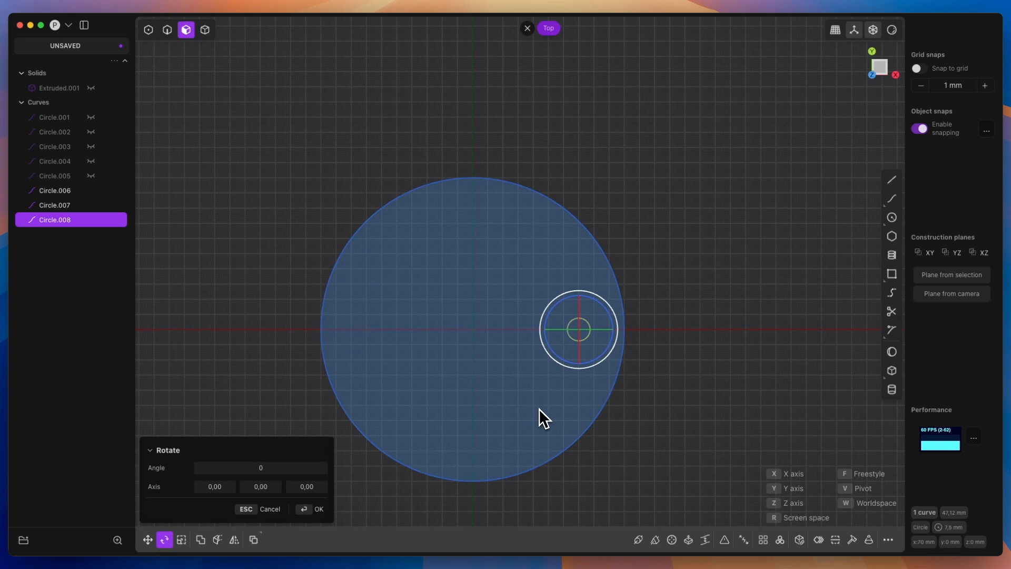
{"action": "left_click_drag", "start_coordinate": [577, 329], "coordinate": [471, 329]}
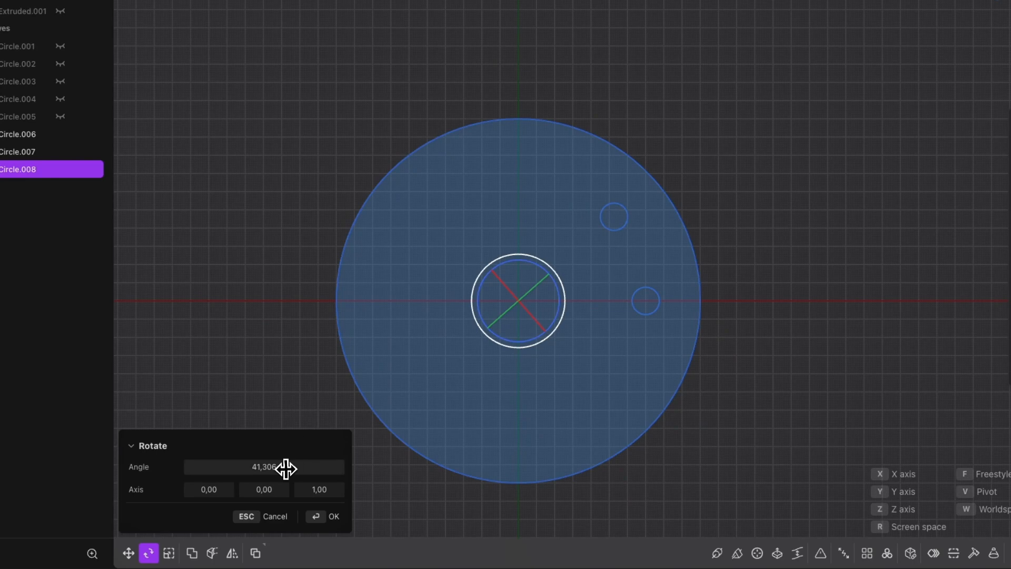
{"action": "left_click", "coordinate": [263, 466]}
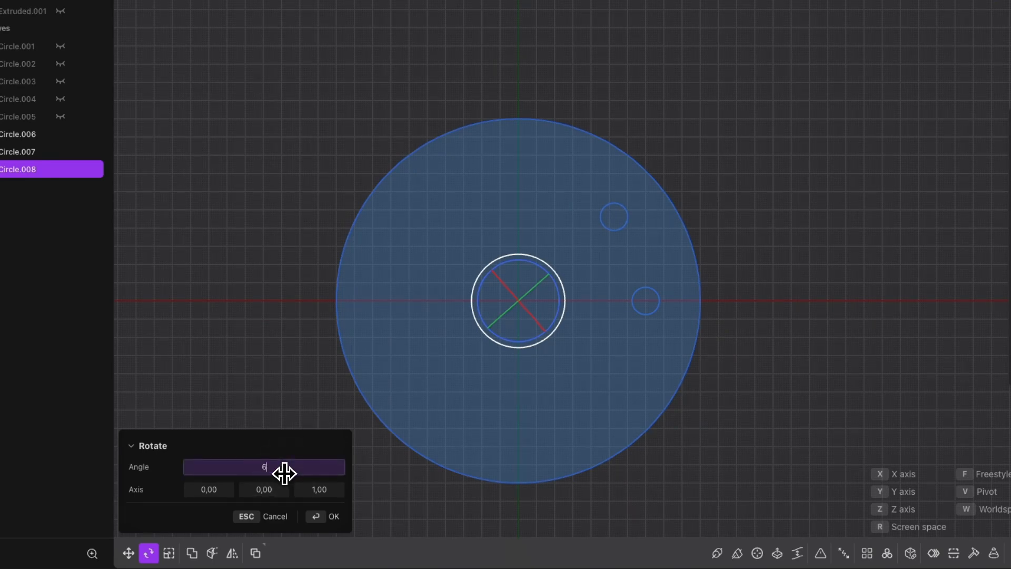
{"action": "type", "text": "60"}
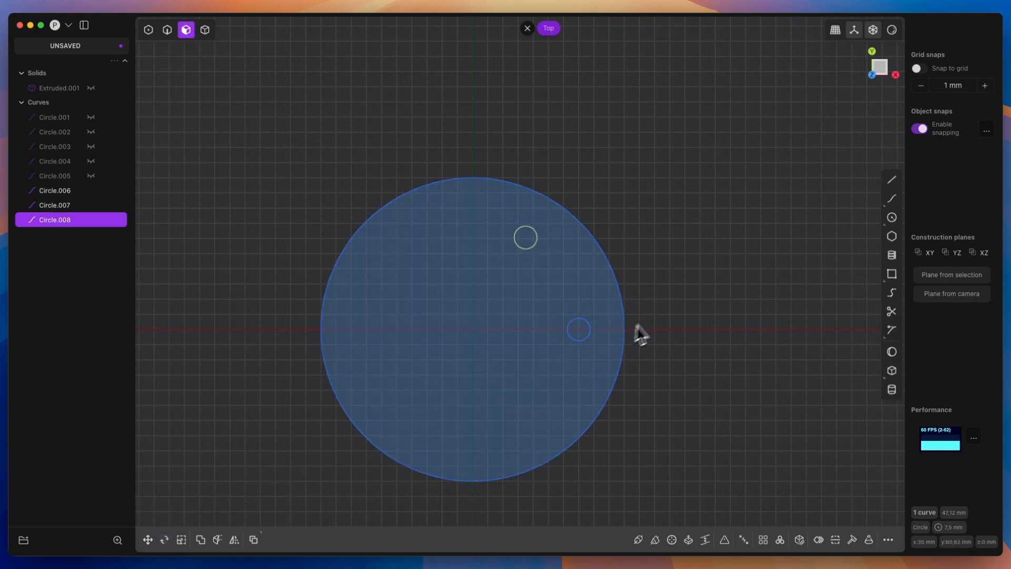
{"action": "mouse_move", "coordinate": [892, 218]}
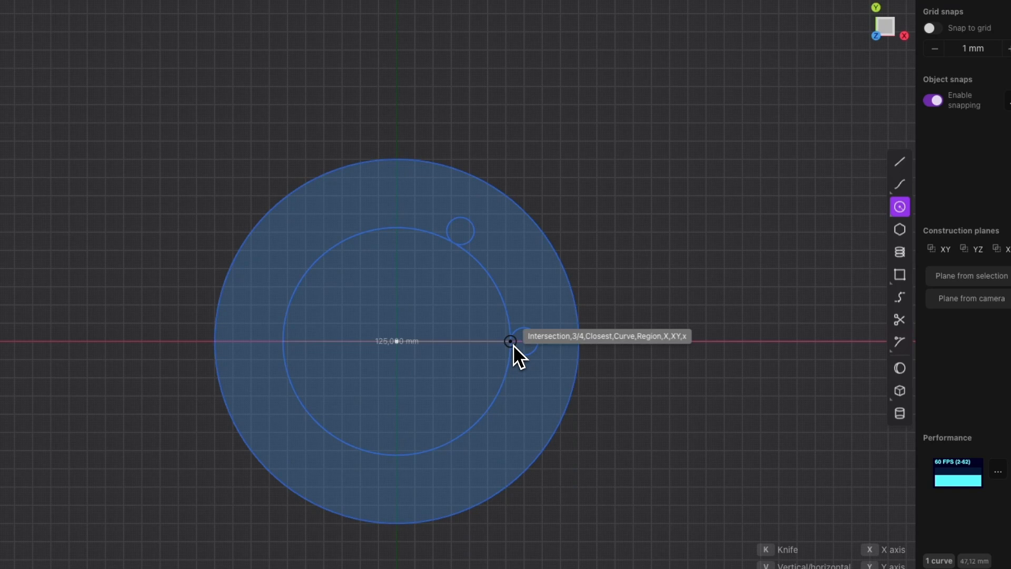
Draw two concentric circles through the small circles' inner and outer edges to outline the slot
{"action": "left_click", "coordinate": [510, 341]}
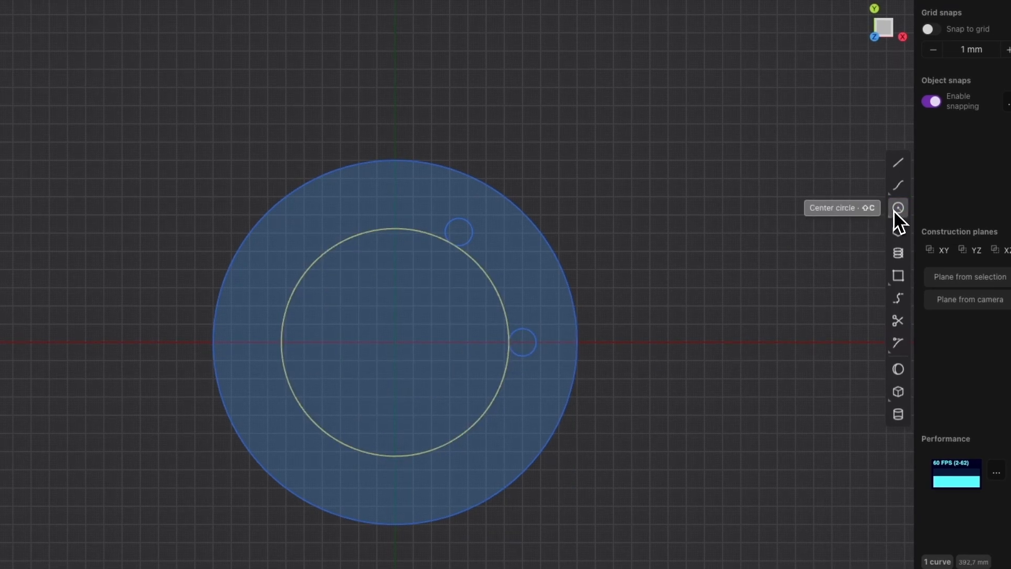
{"action": "left_click", "coordinate": [897, 207]}
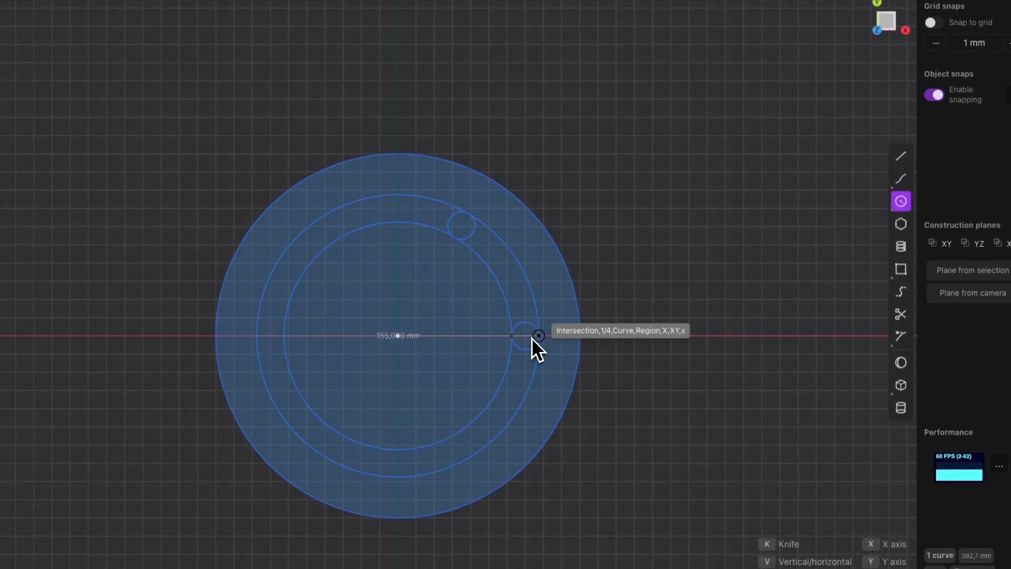
{"action": "left_click", "coordinate": [537, 335]}
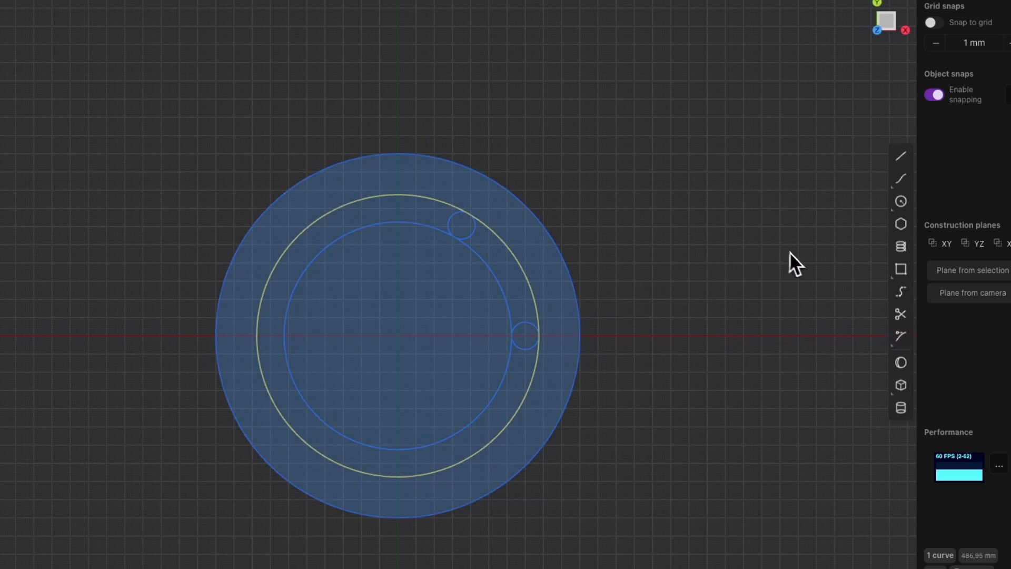
{"action": "left_click", "coordinate": [900, 314]}
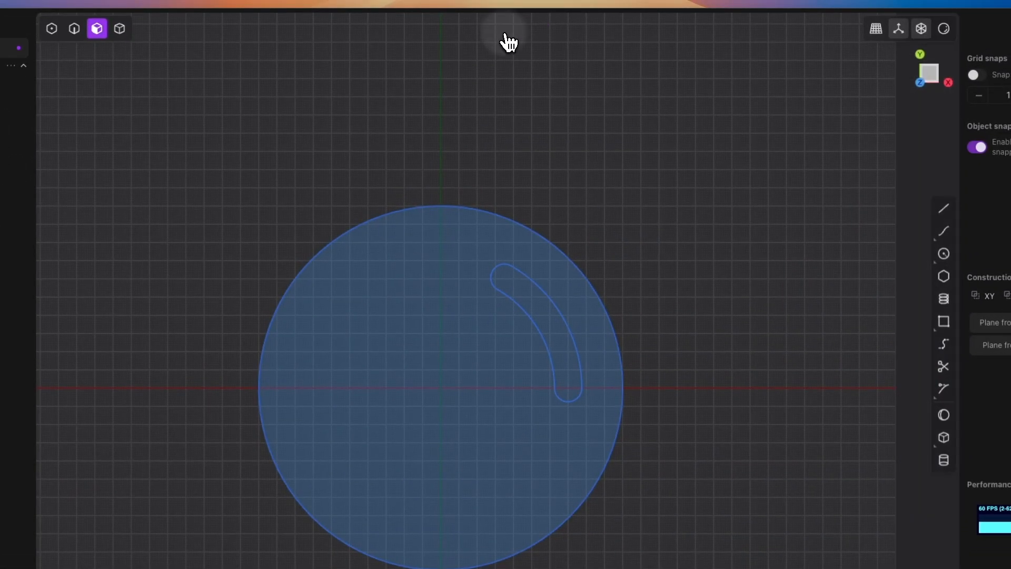
{"action": "left_click_drag", "start_coordinate": [509, 42], "coordinate": [626, 245]}
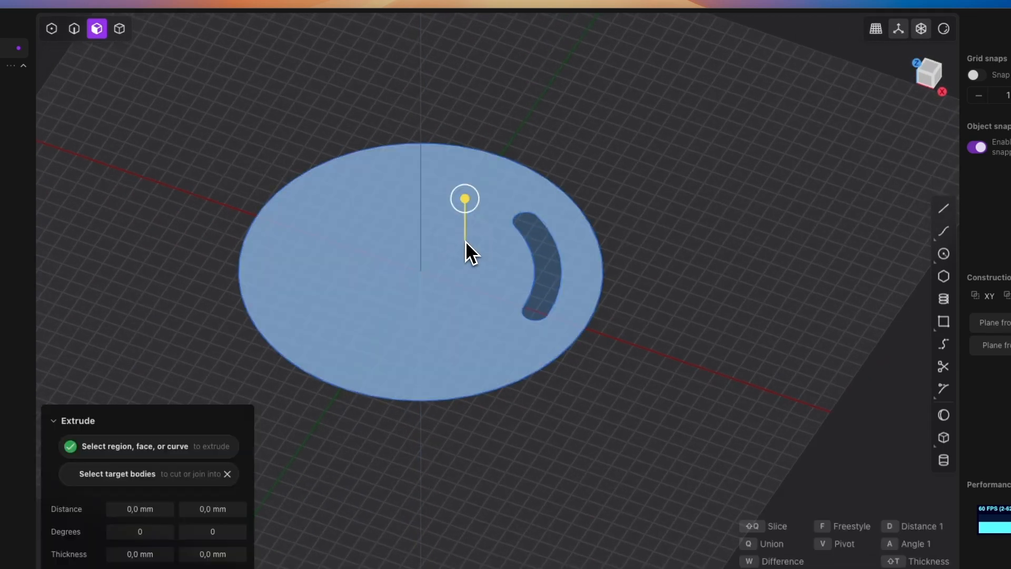
Extrude the disc region to 15 mm thick, leaving the slot cut through
{"action": "left_click_drag", "start_coordinate": [464, 198], "coordinate": [465, 181]}
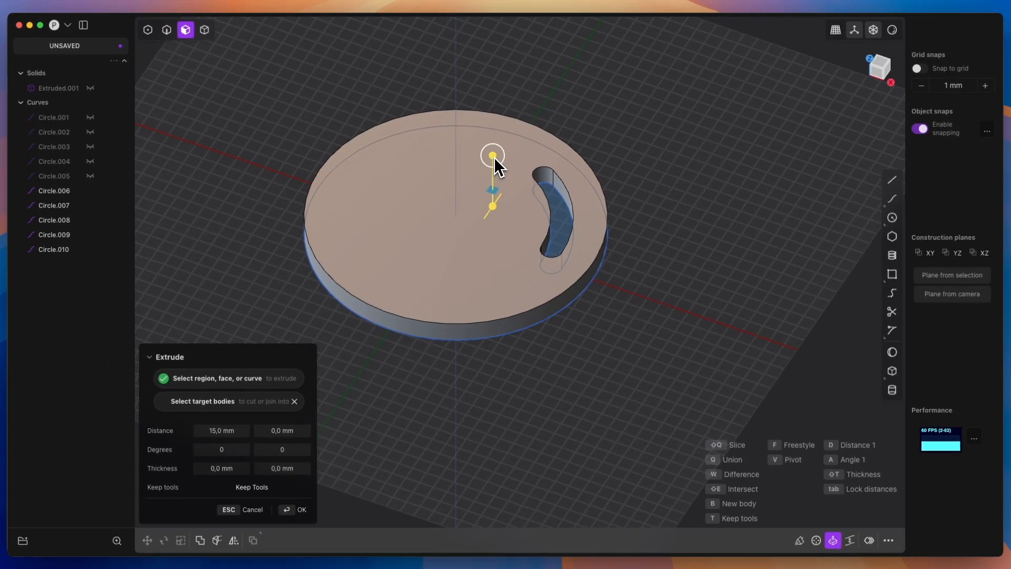
{"action": "left_click", "coordinate": [293, 510]}
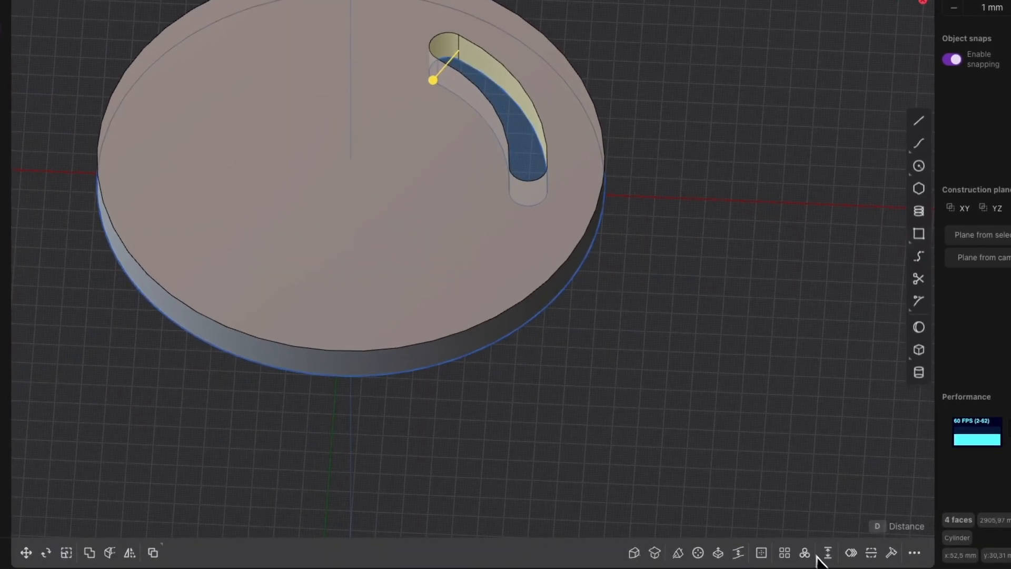
Radially array the slot about the disc centre with a count of 3
{"action": "left_click", "coordinate": [804, 552]}
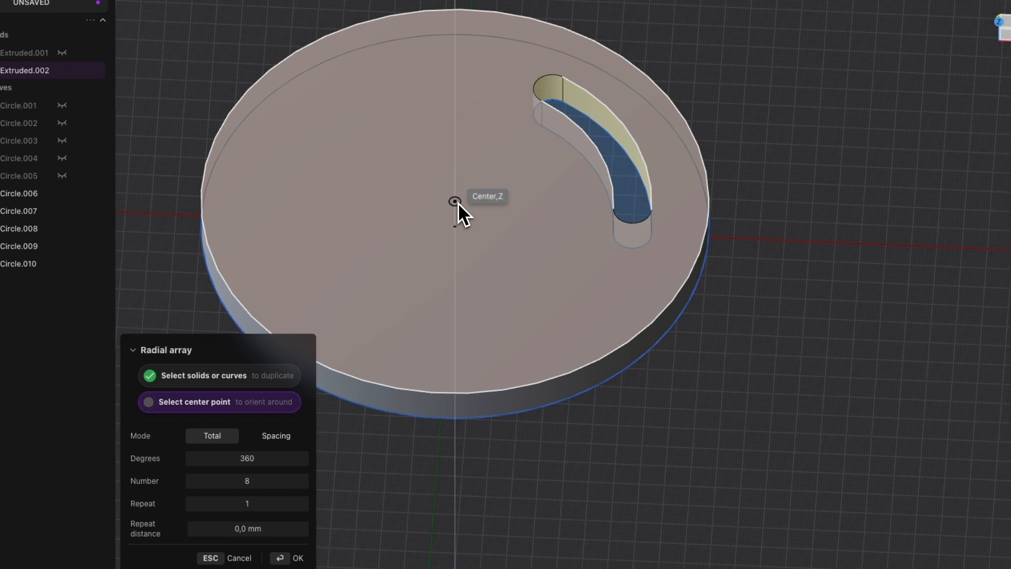
{"action": "left_click", "coordinate": [455, 201]}
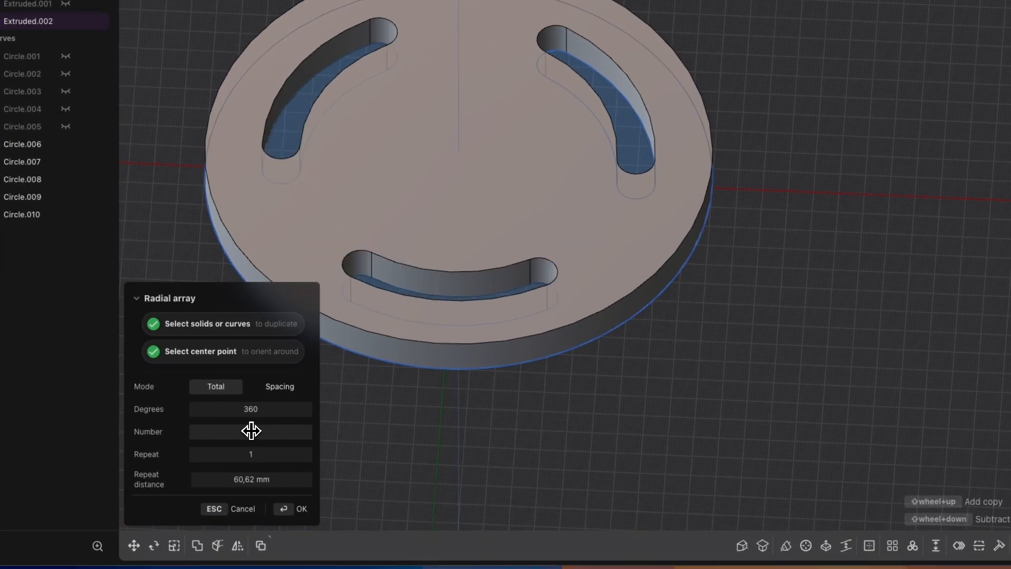
{"action": "type", "text": "3"}
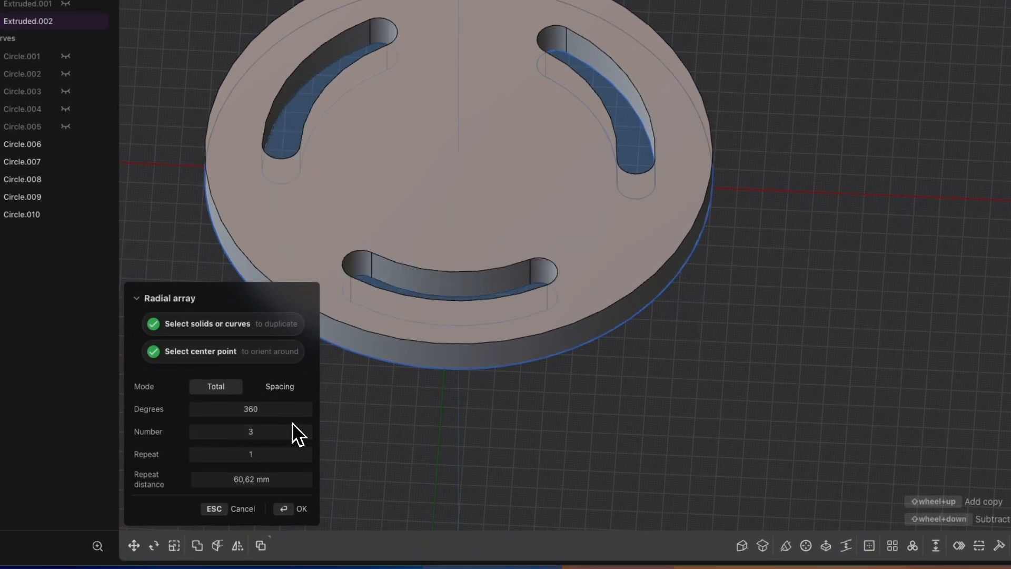